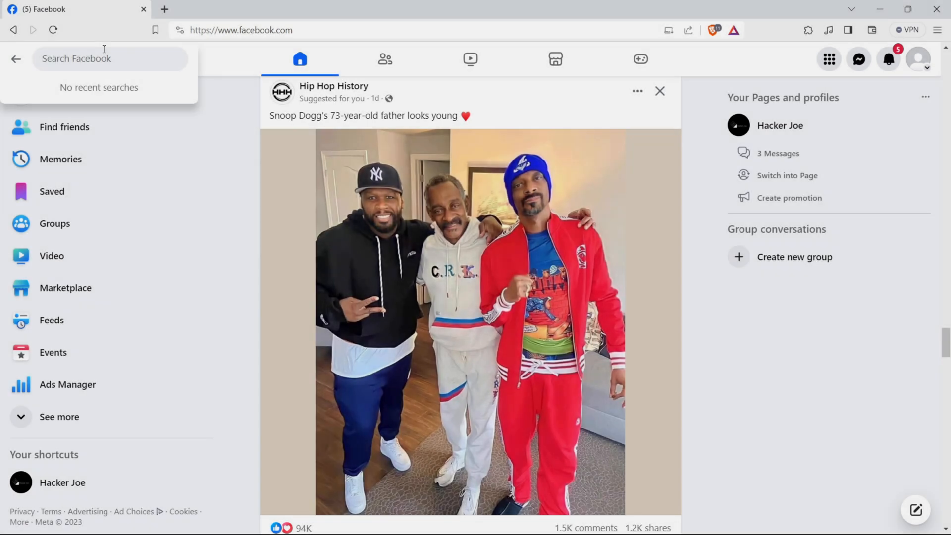
# - Search Facebook for 'John smith' and scroll through the matching people and posts
pyautogui.write('Joh')
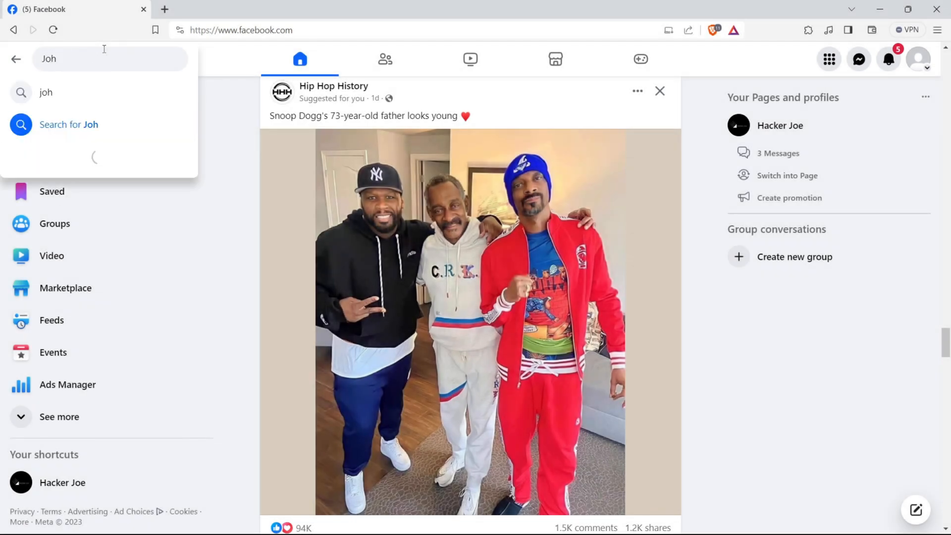
pyautogui.write('n smith')
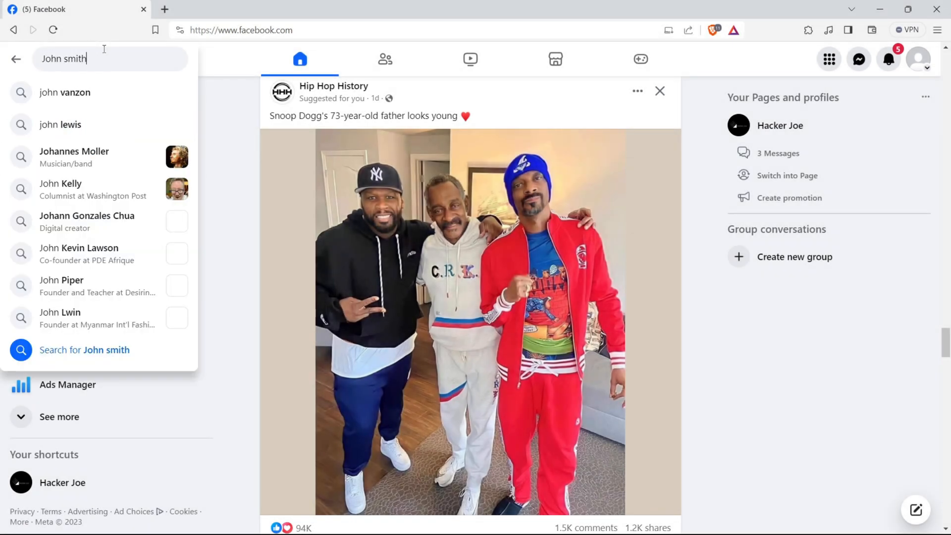
pyautogui.click(84, 349)
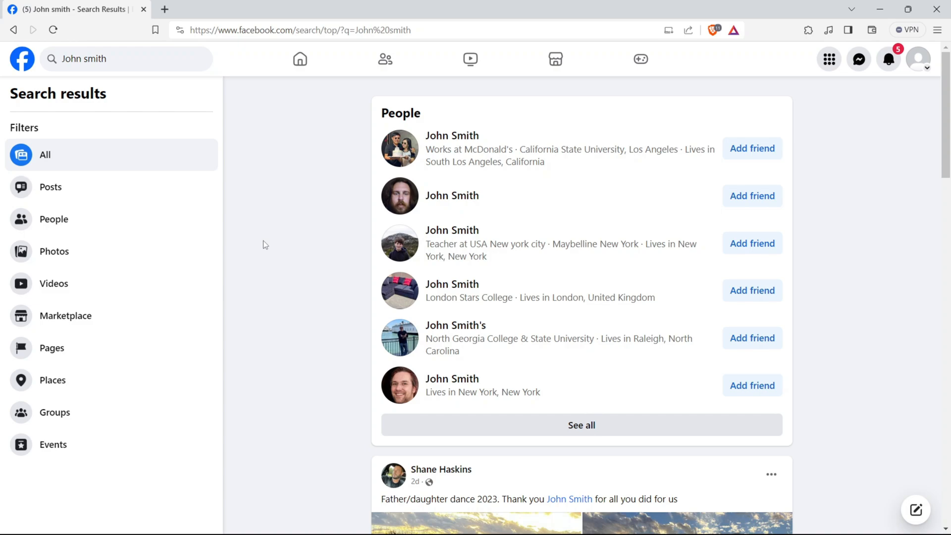
pyautogui.scroll(-3)
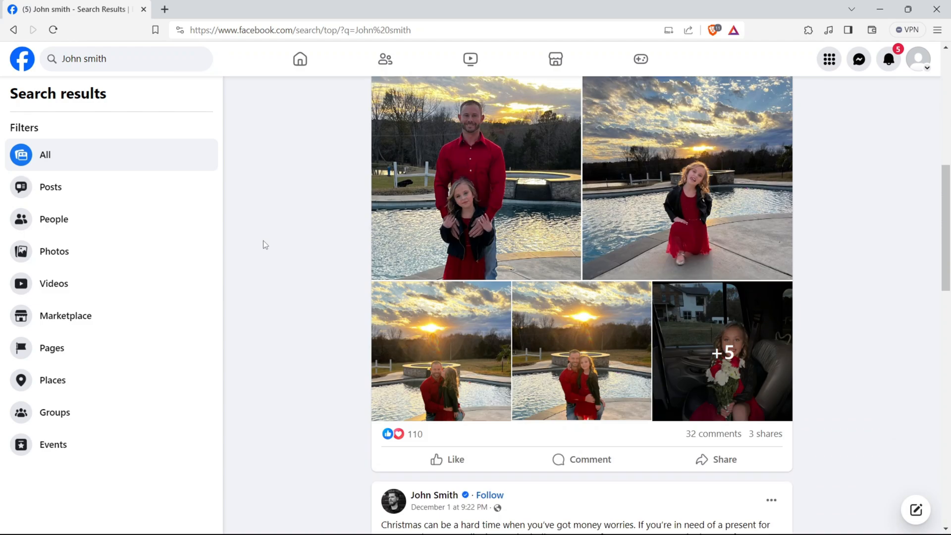
pyautogui.scroll(-3)
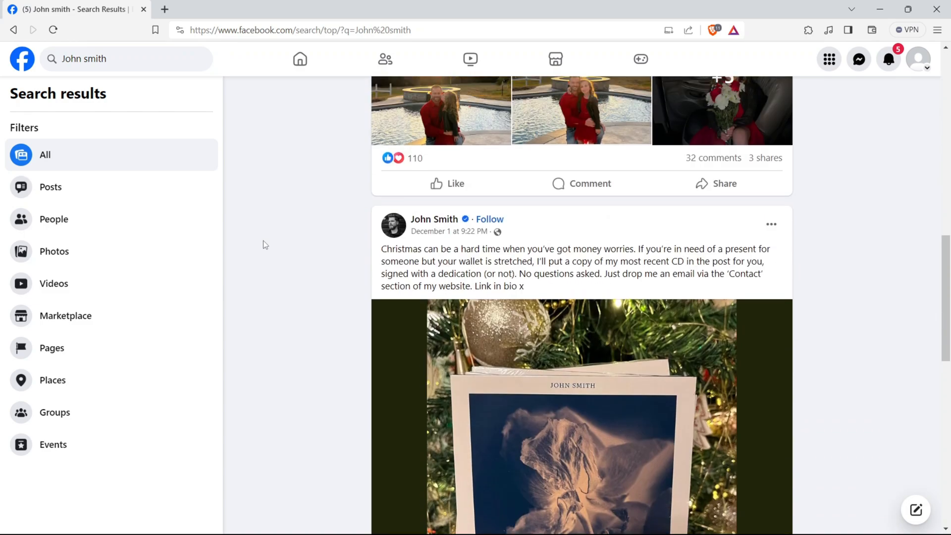
pyautogui.scroll(3)
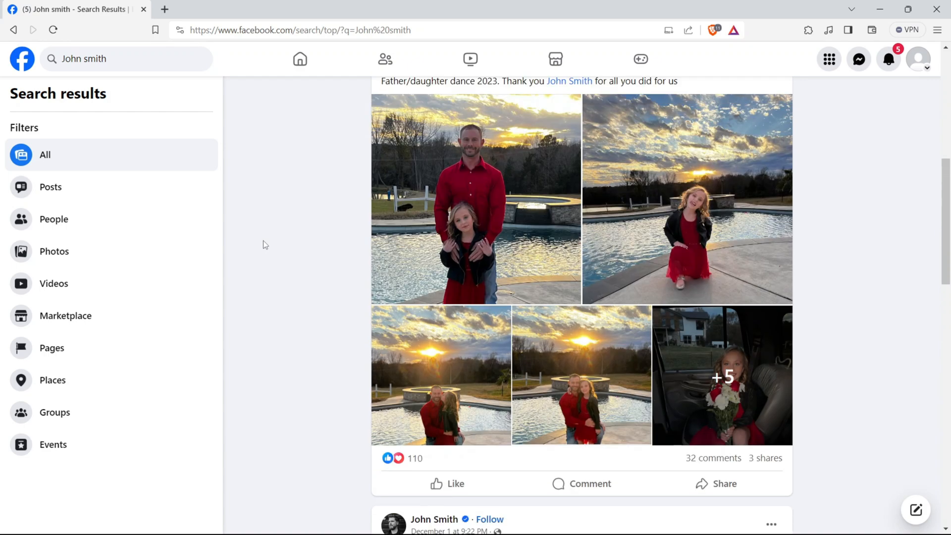
pyautogui.scroll(3)
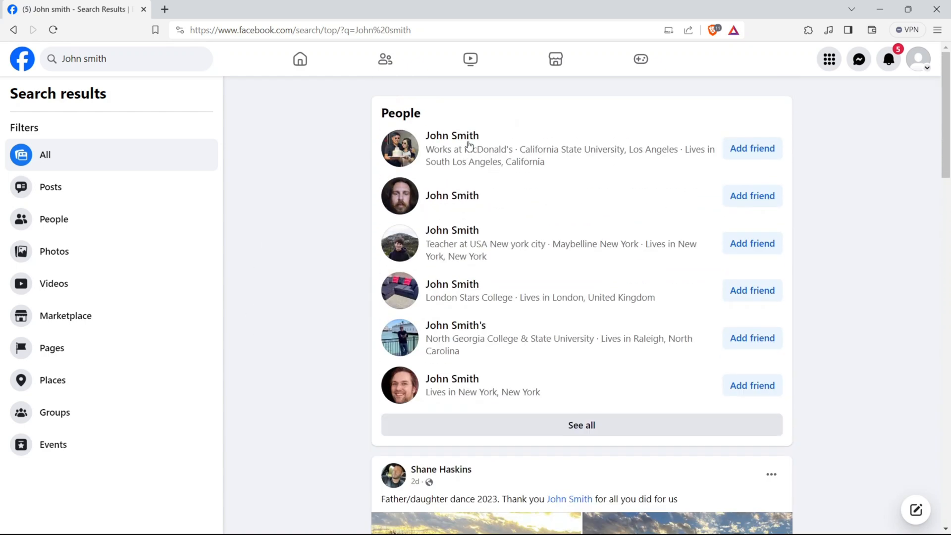
# - Open the McDonald's John Smith profile and scroll through his Intro and Posts
pyautogui.click(451, 135)
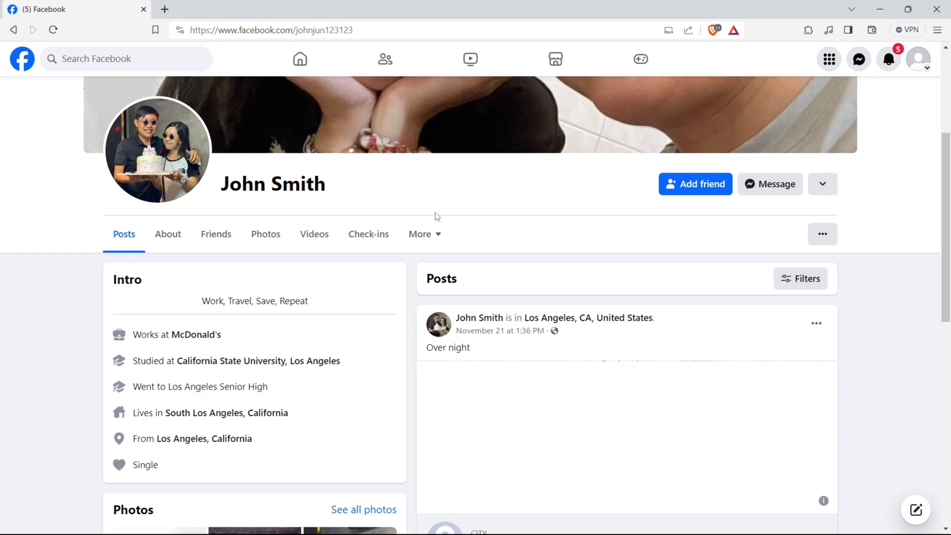
pyautogui.scroll(-3)
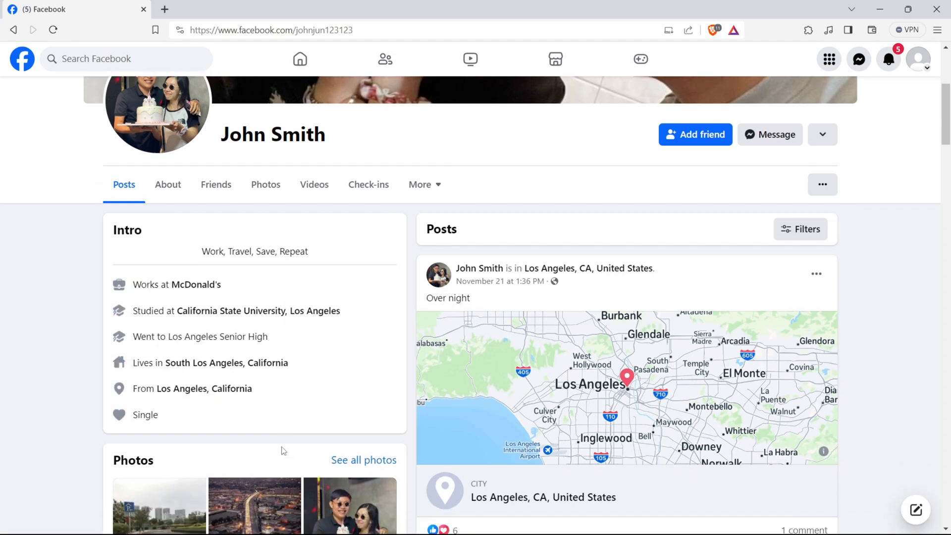
pyautogui.scroll(-3)
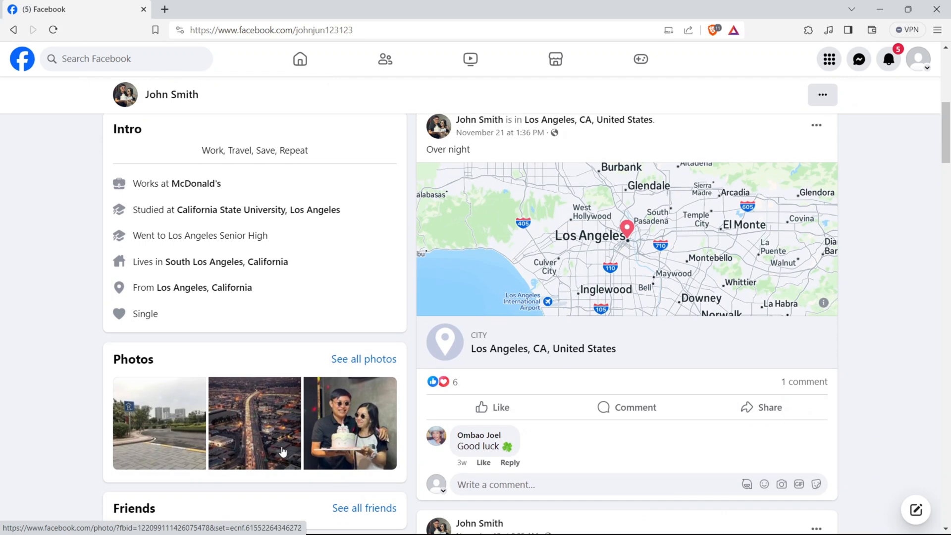
pyautogui.scroll(3)
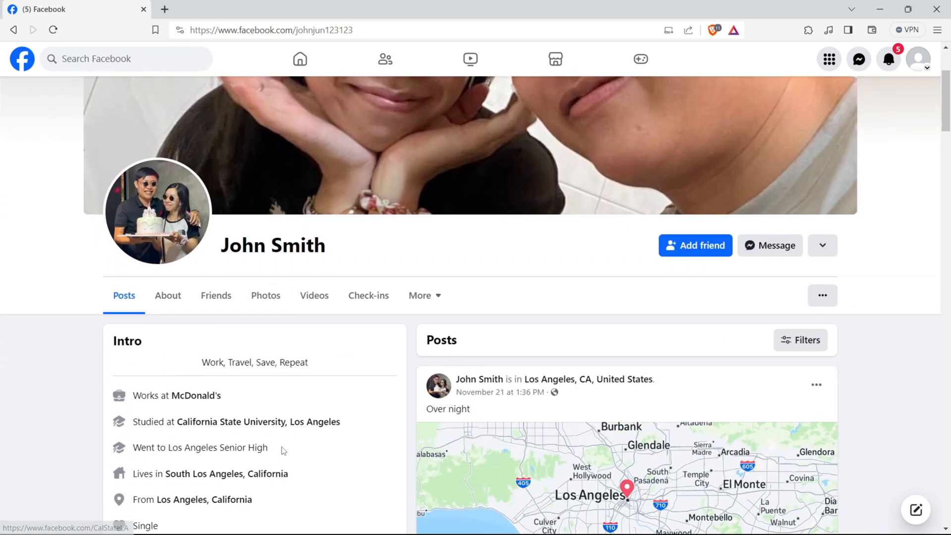
pyautogui.scroll(-3)
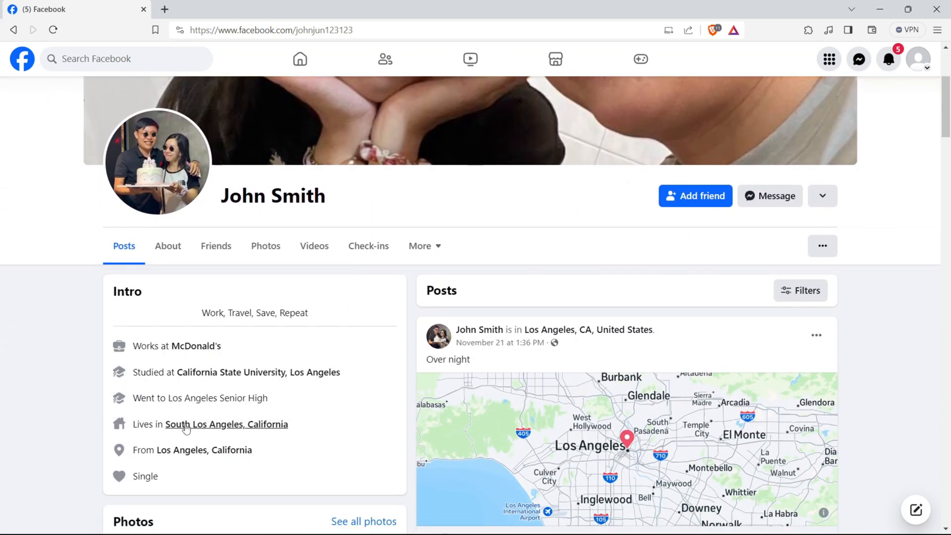
pyautogui.moveTo(235, 372)
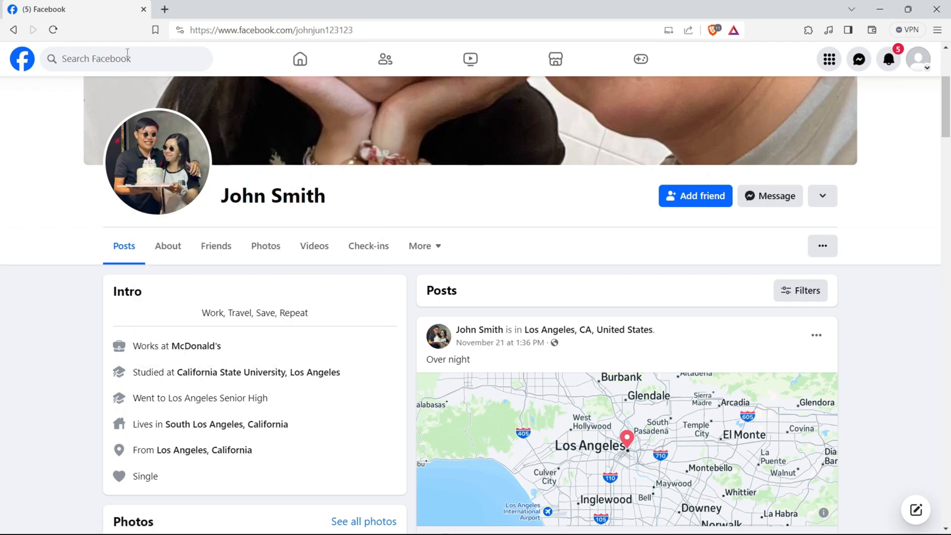
pyautogui.click(121, 59)
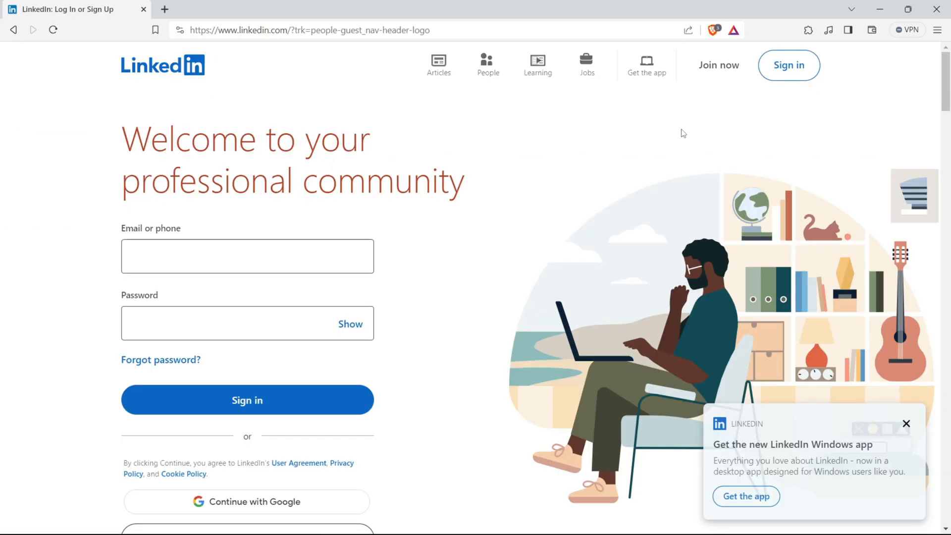
# - Search LinkedIn people for John Smith and open the Western Services Corporation CEO's profile
pyautogui.click(487, 64)
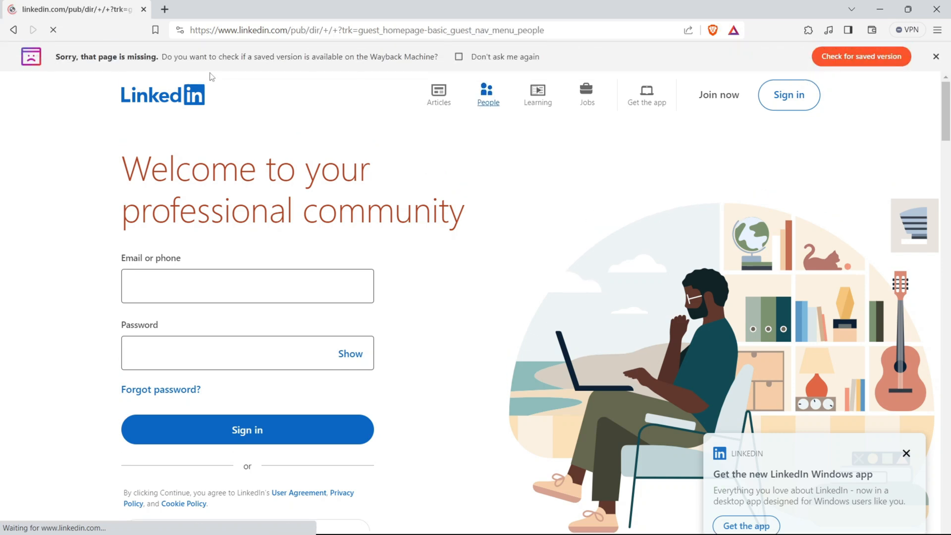
pyautogui.click(488, 97)
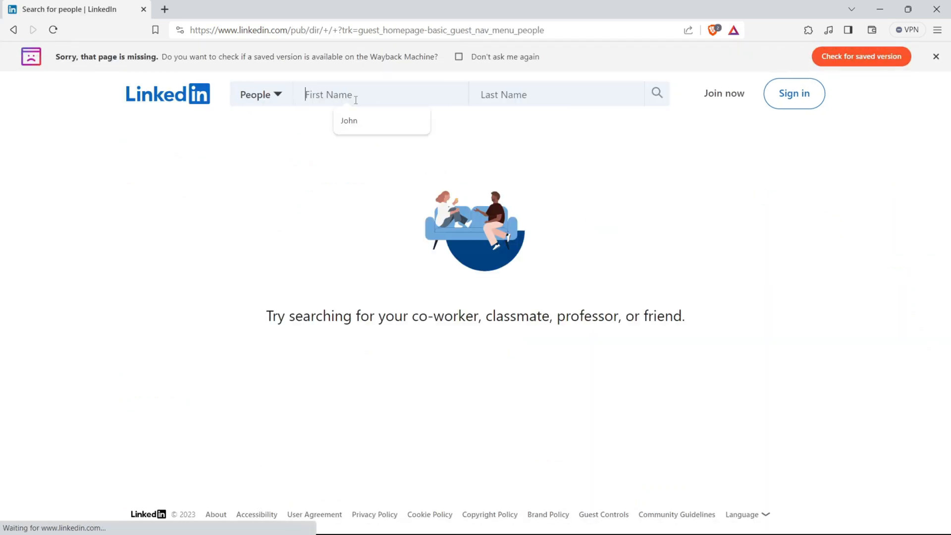
pyautogui.write('Smith')
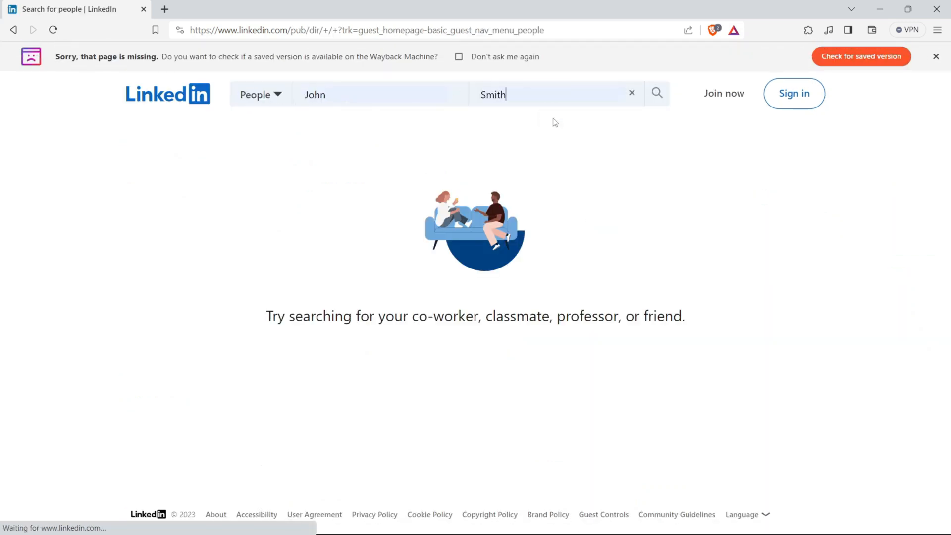
pyautogui.click(657, 94)
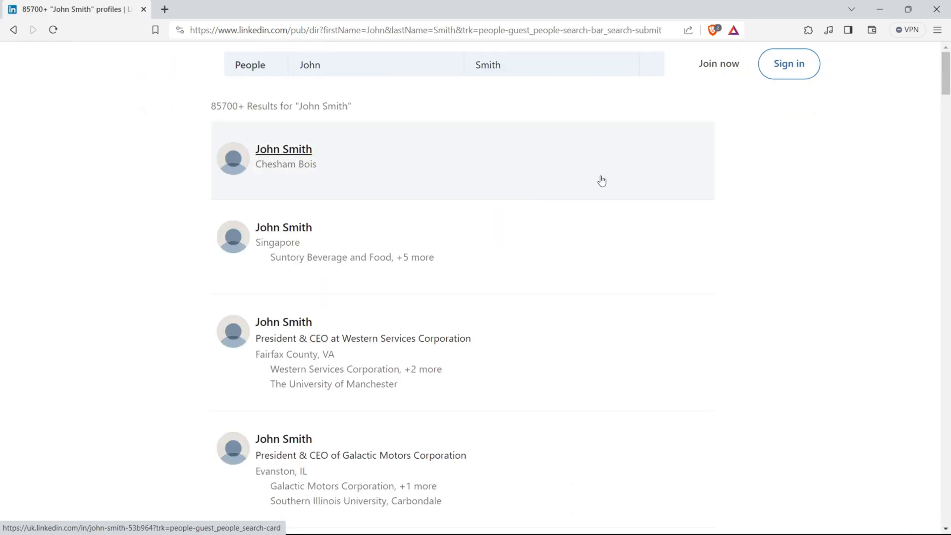
pyautogui.scroll(-3)
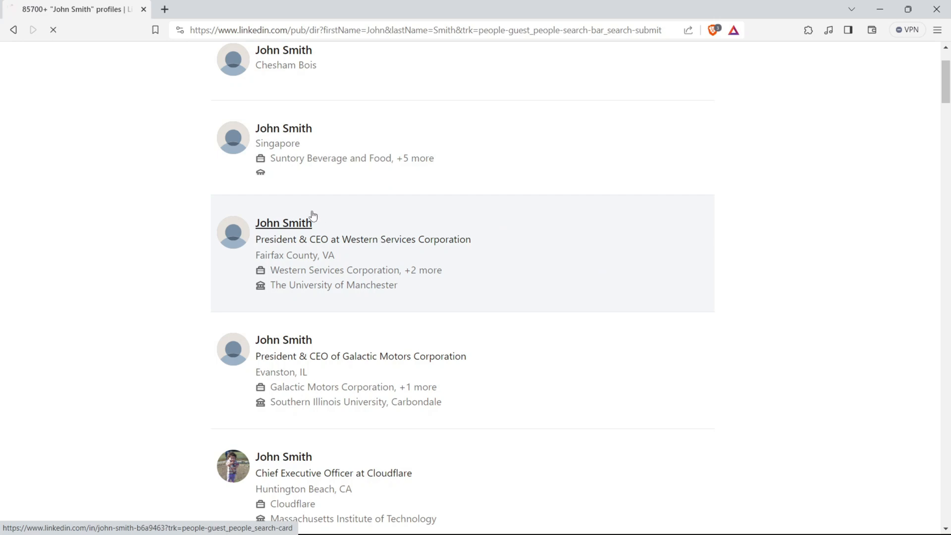
pyautogui.click(283, 222)
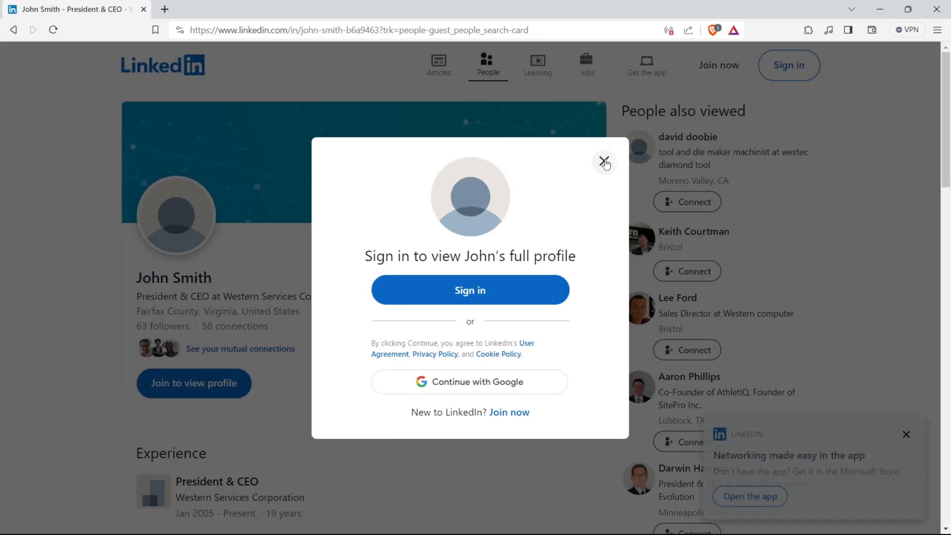
# - Scroll through the Western Services CEO's LinkedIn profile and work history
pyautogui.click(603, 163)
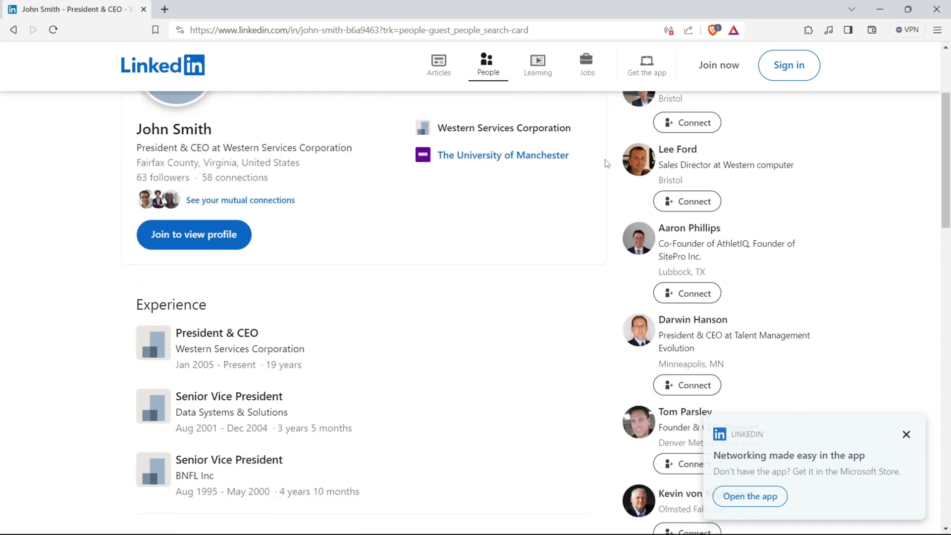
pyautogui.moveTo(234, 215)
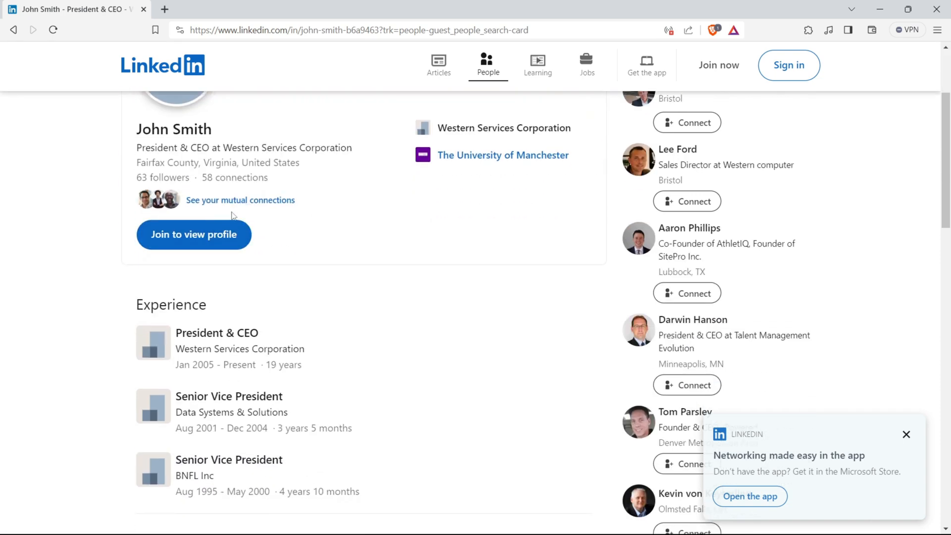
pyautogui.scroll(-3)
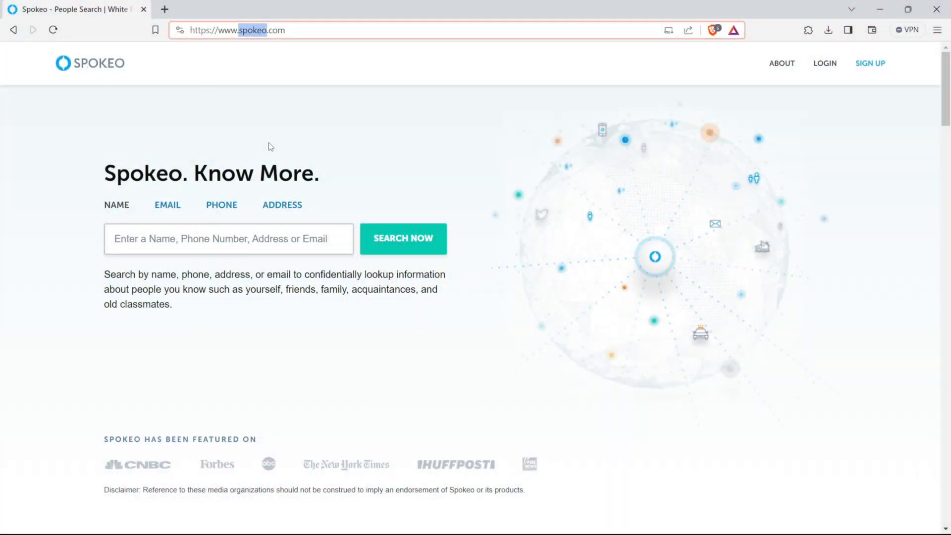
# - Search Spokeo for John Smith with New York as last known city
pyautogui.click(227, 238)
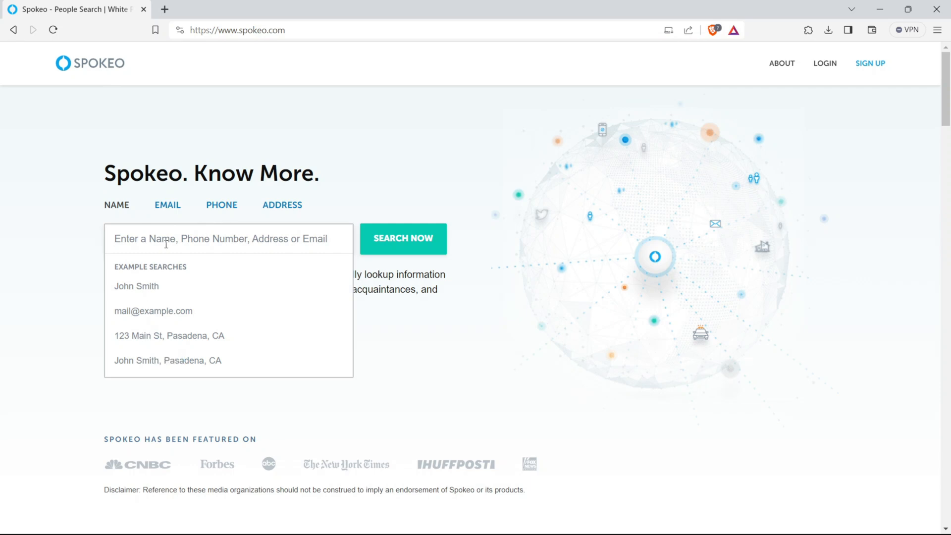
pyautogui.write('John')
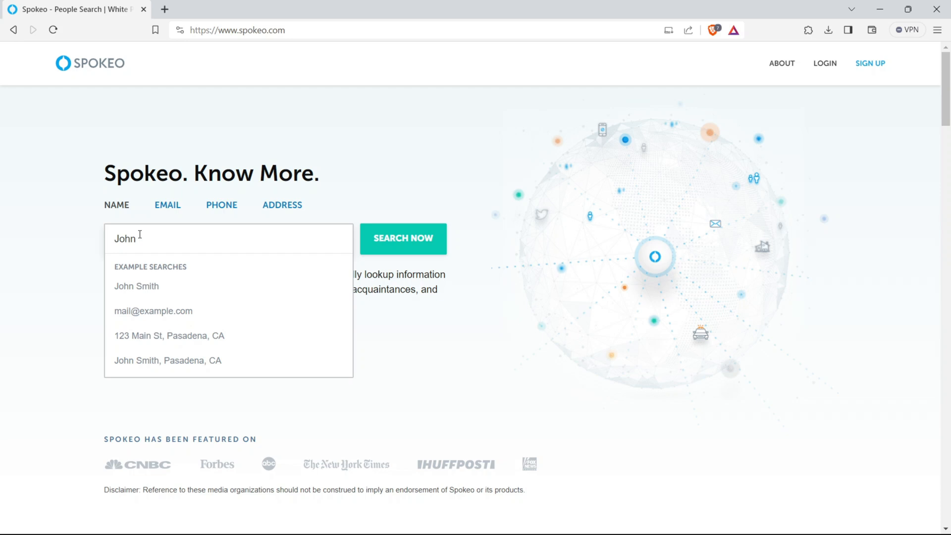
pyautogui.click(136, 286)
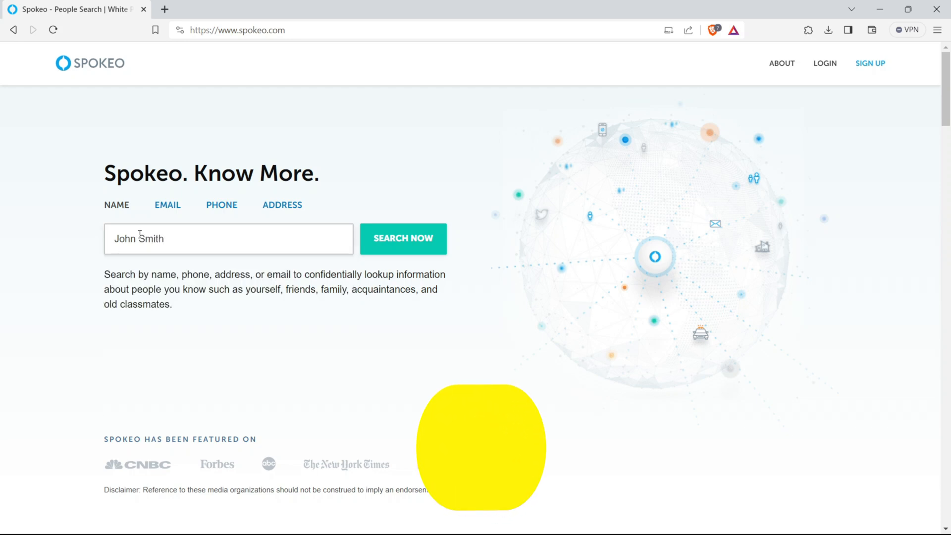
pyautogui.click(402, 238)
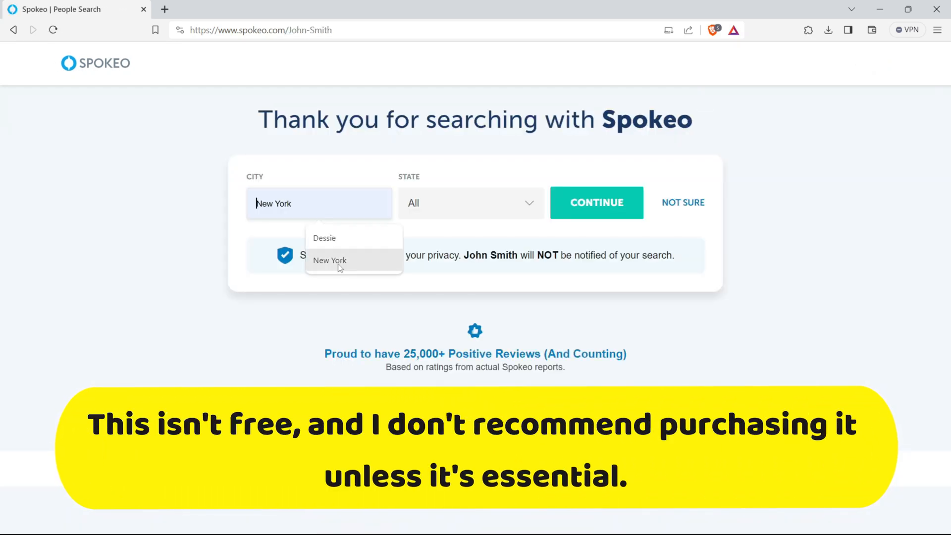
pyautogui.click(470, 203)
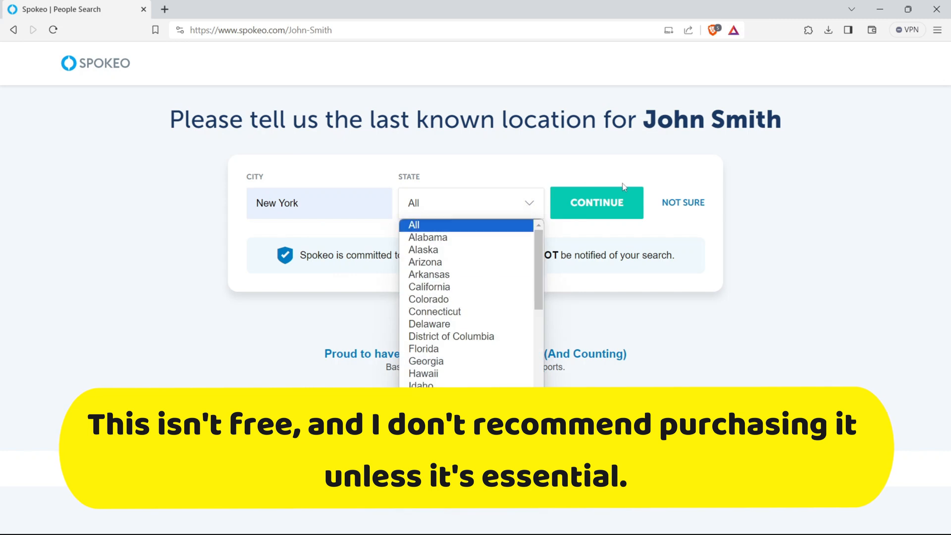
pyautogui.click(595, 202)
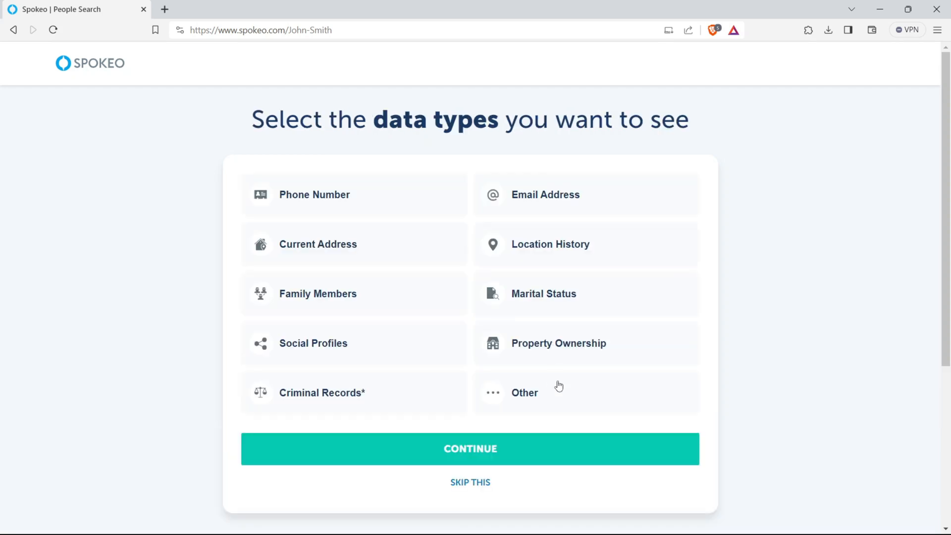
pyautogui.click(470, 449)
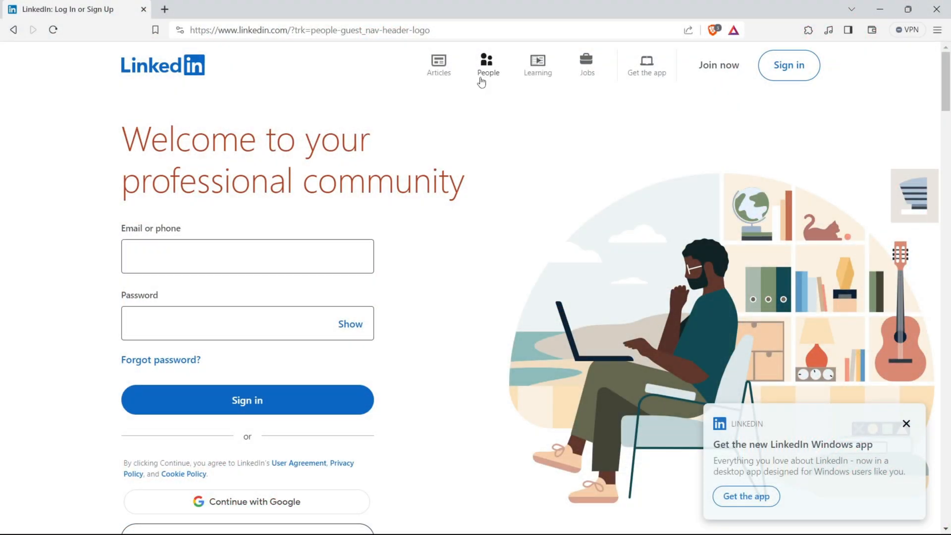
pyautogui.click(487, 65)
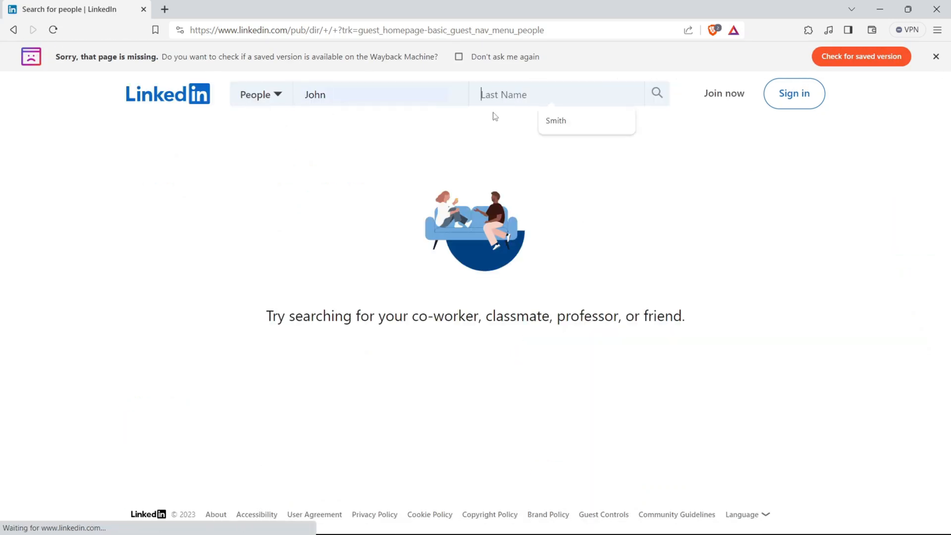
pyautogui.click(555, 120)
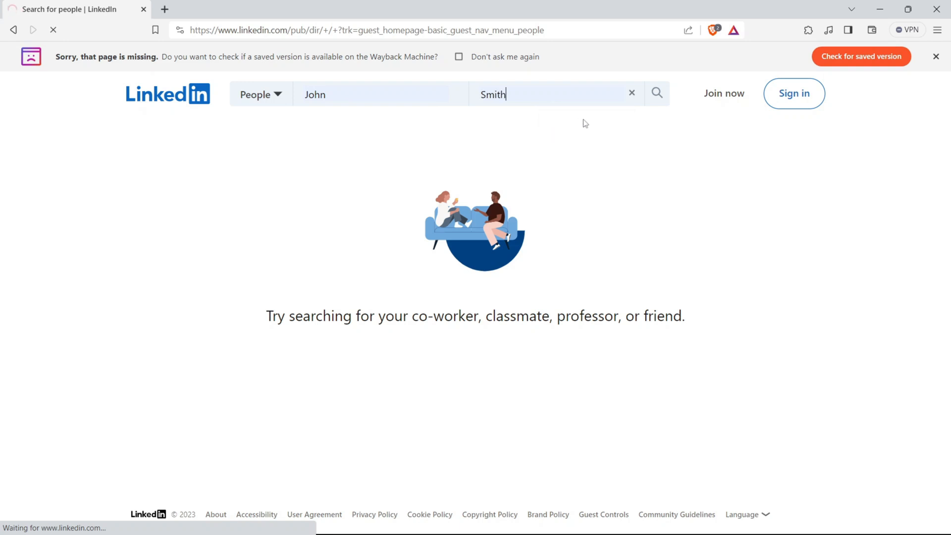
pyautogui.click(656, 94)
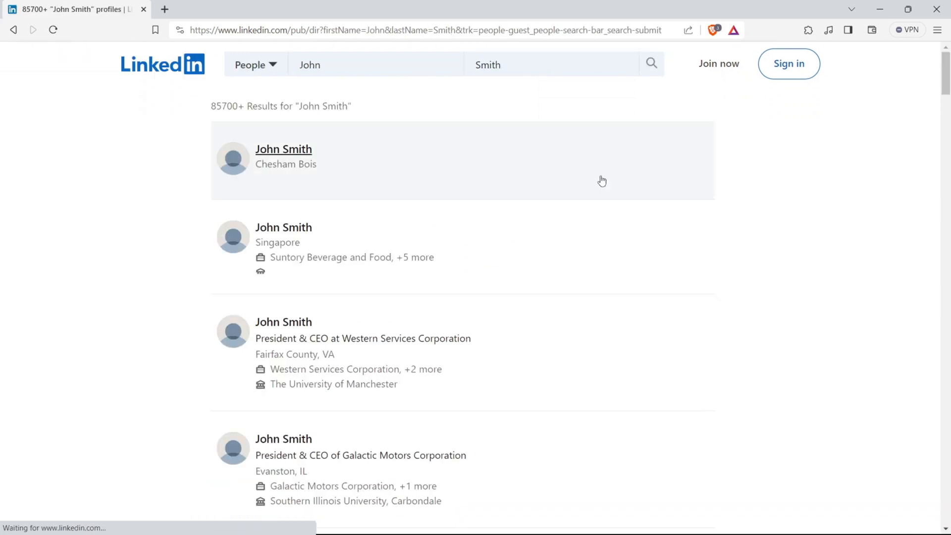
pyautogui.scroll(-3)
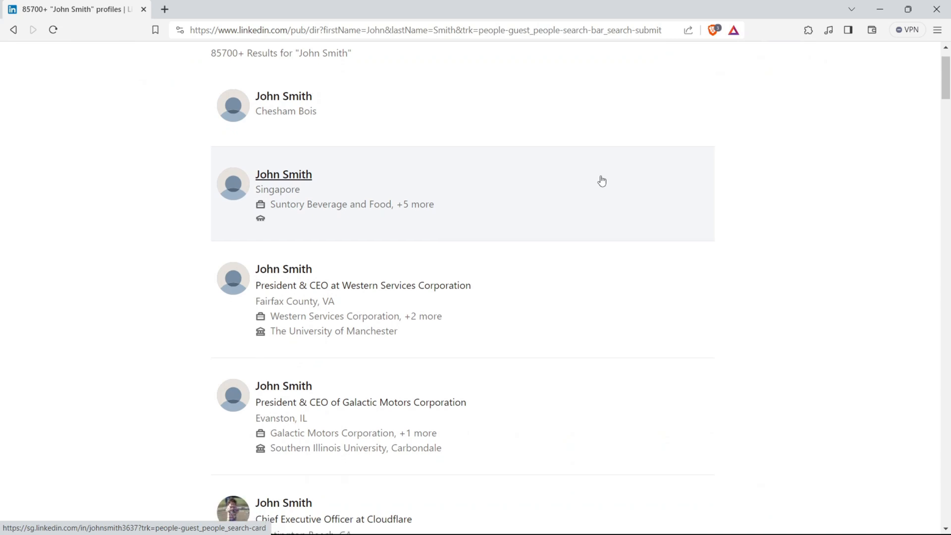
pyautogui.scroll(-3)
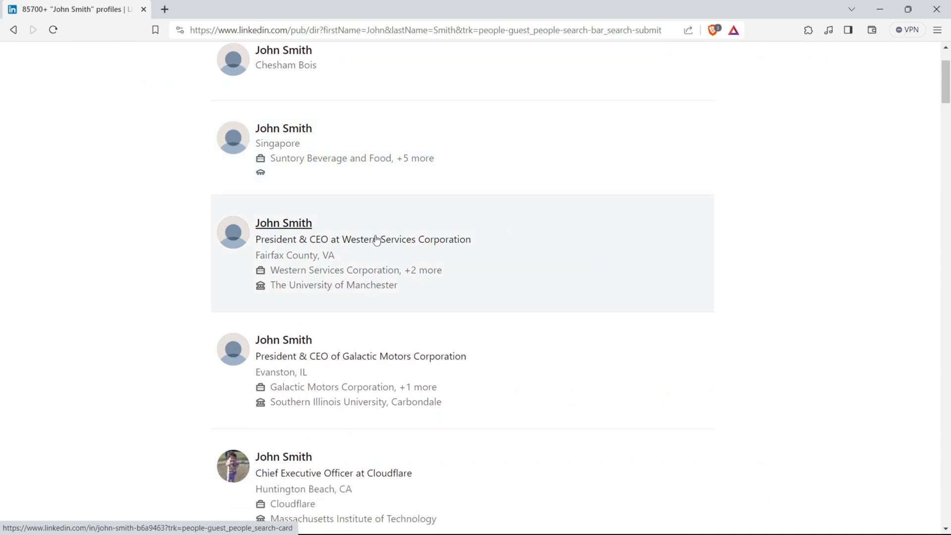
pyautogui.click(282, 223)
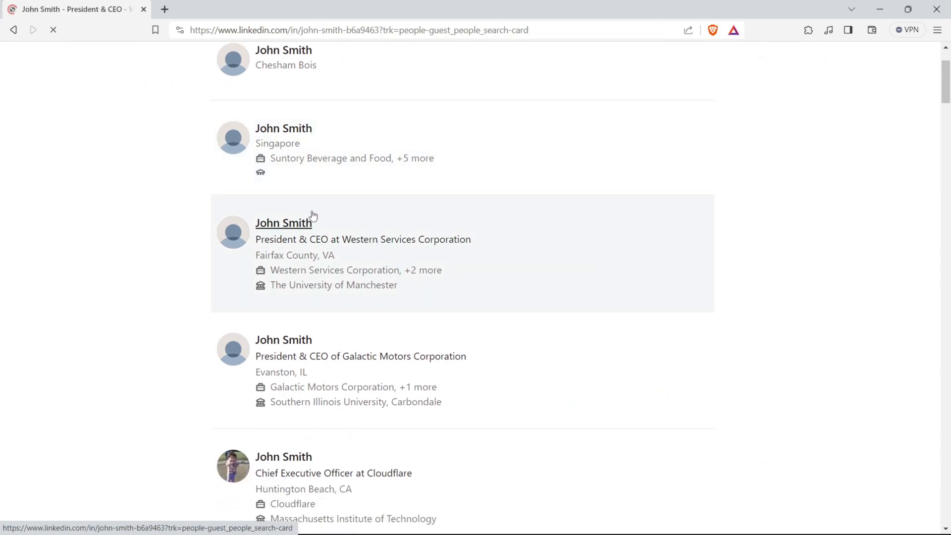
pyautogui.click(283, 223)
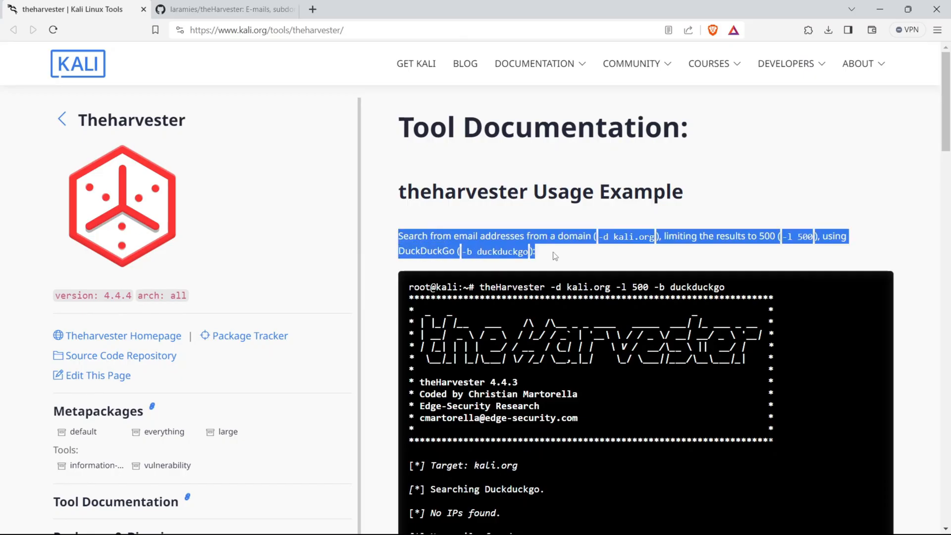
# - Scroll theHarvester Kali page to its package description and install command
pyautogui.scroll(-3)
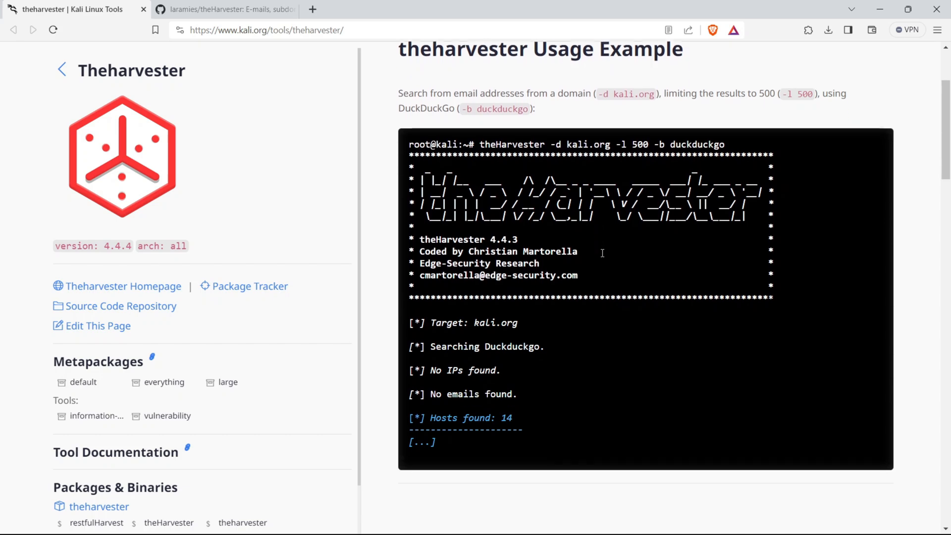
pyautogui.scroll(3)
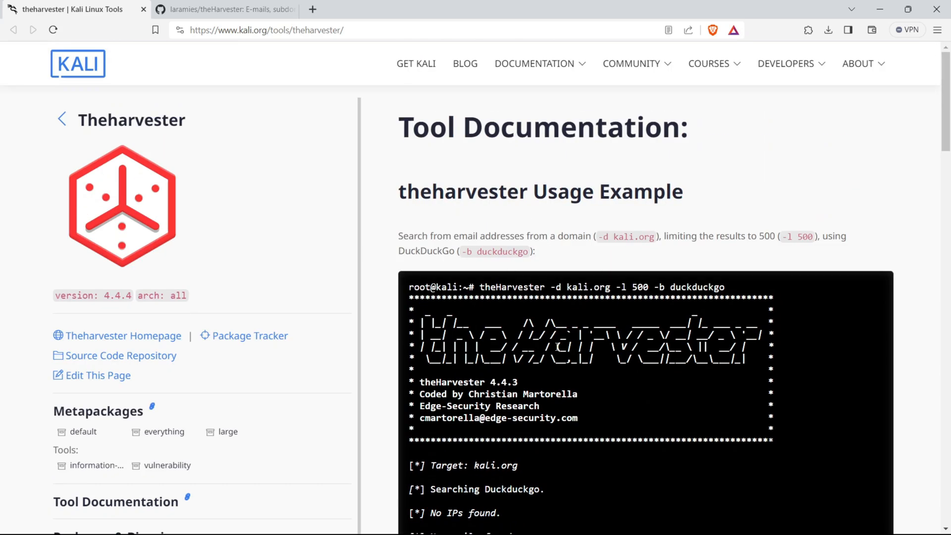
pyautogui.scroll(3)
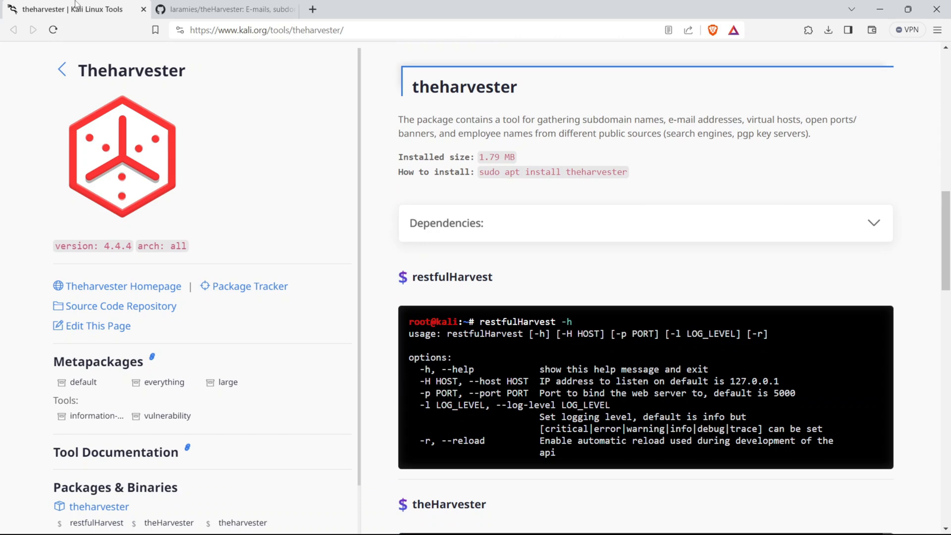
pyautogui.moveTo(479, 159)
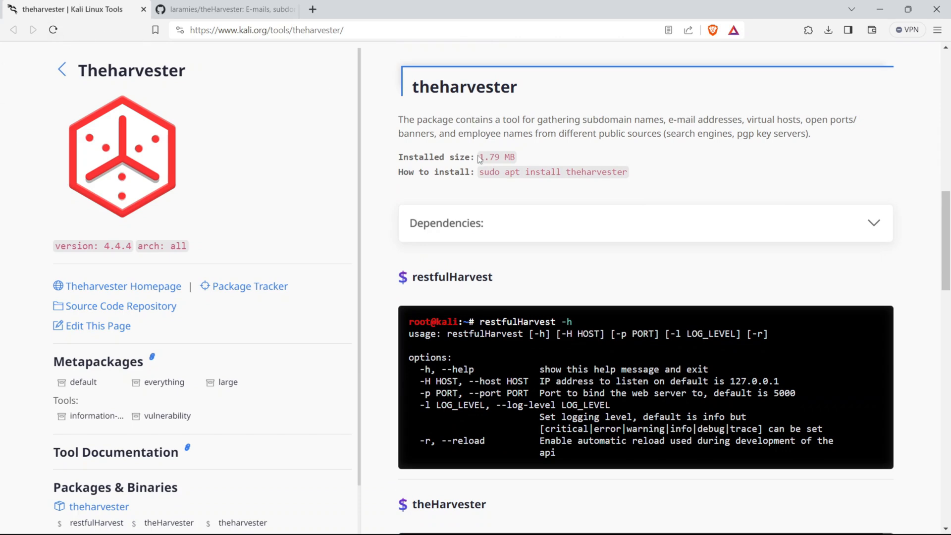